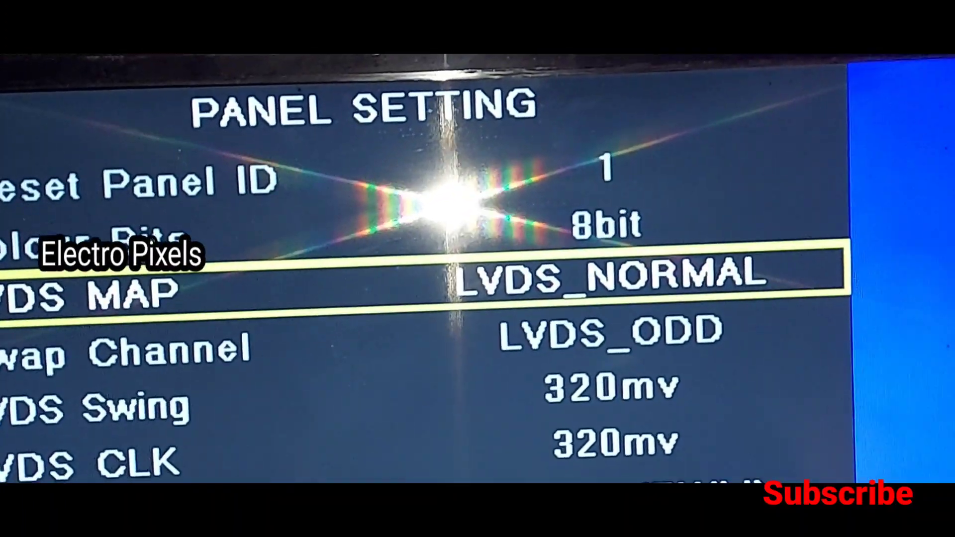
pyautogui.scroll(-3)
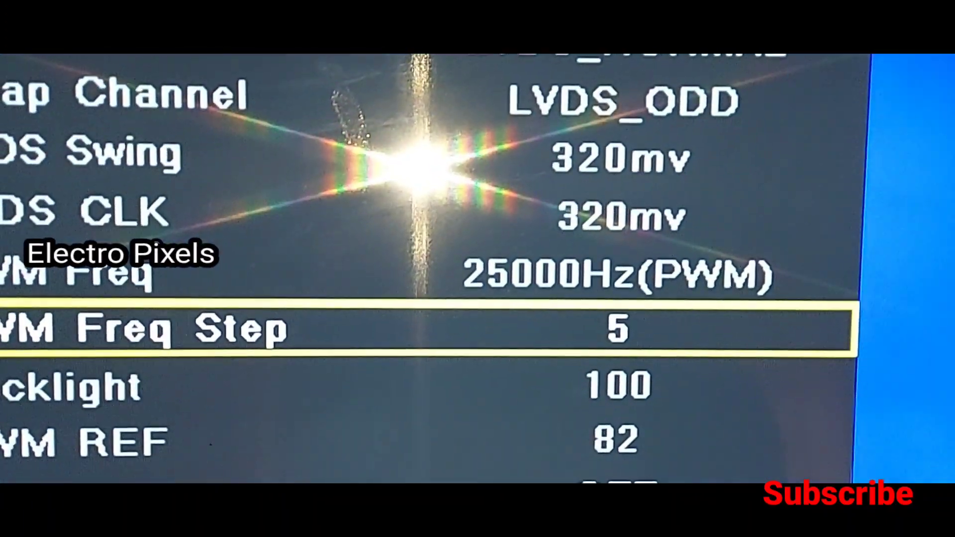